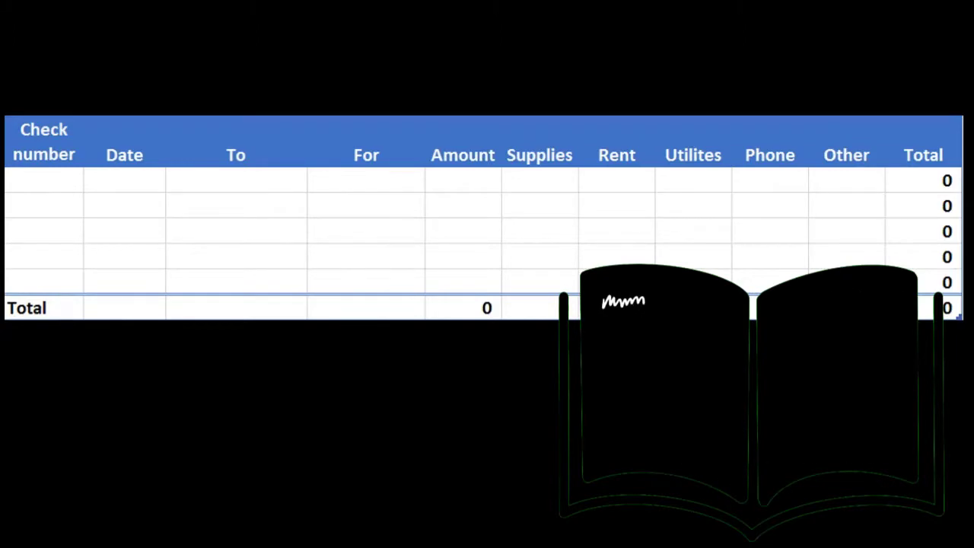
Enter check 1765 dated 1/1/xx to AAA Supplies for supplies with 50 in Amount and Supplies.
text(1765)
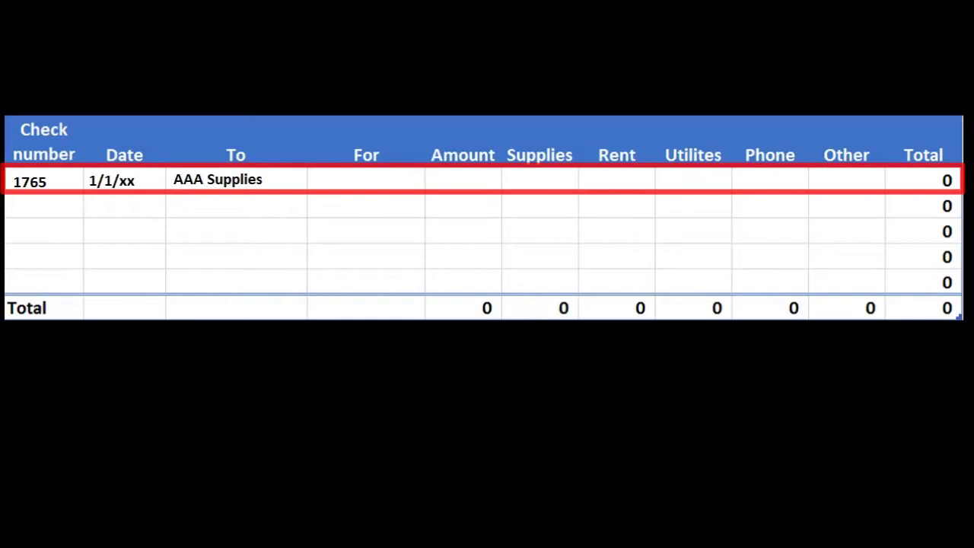
text(Supplies)
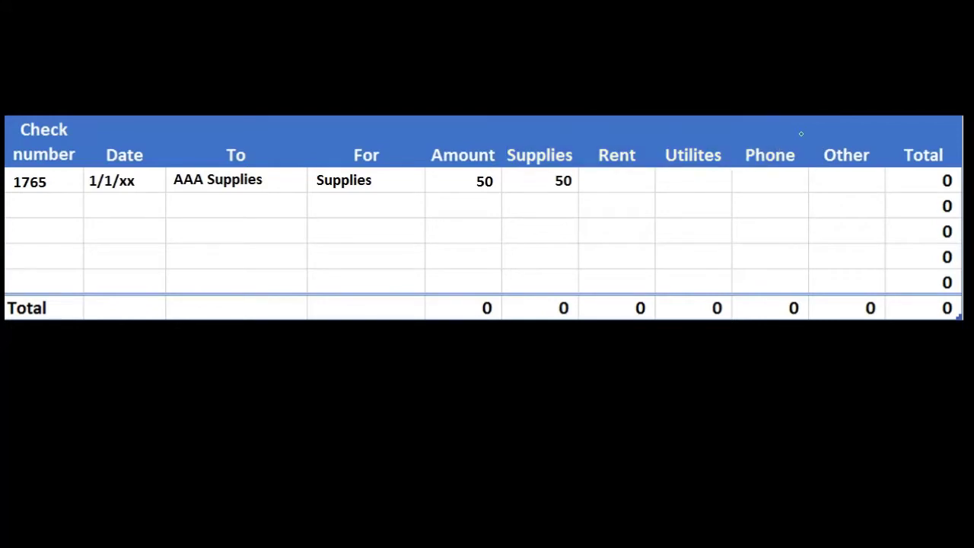
Enter check 1766 dated 1/5/xx to Mr. Landlord for rent with 1,600 in Amount and Rent.
click(846, 141)
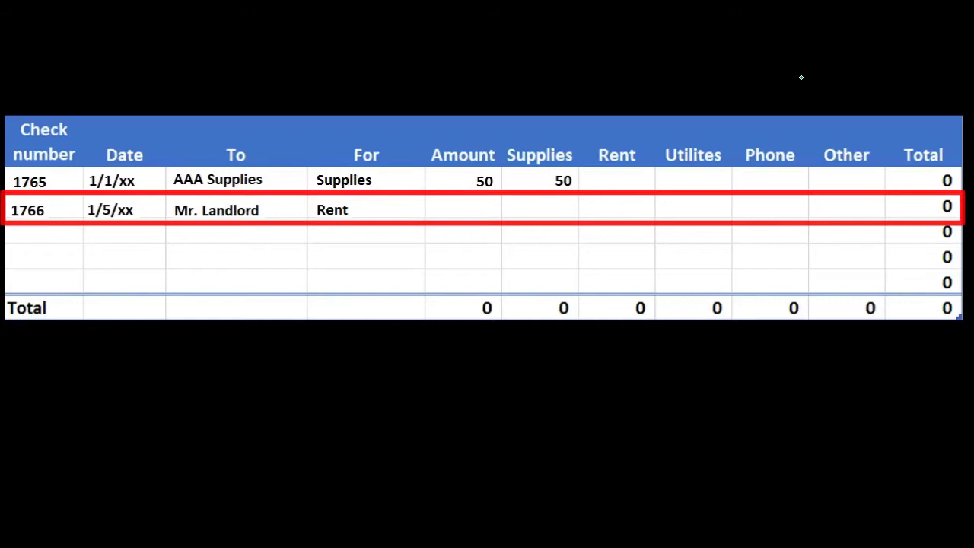
text(1,600)
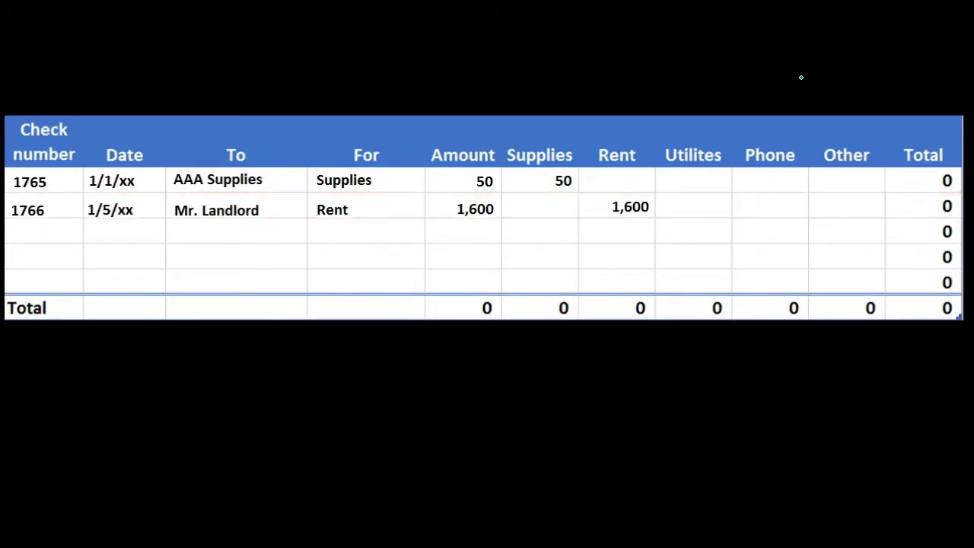
click(616, 206)
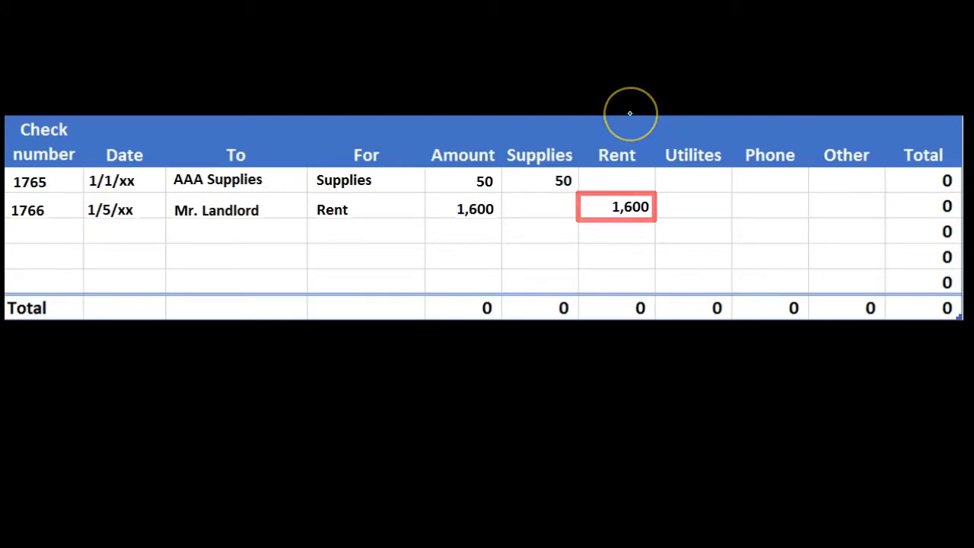
click(718, 207)
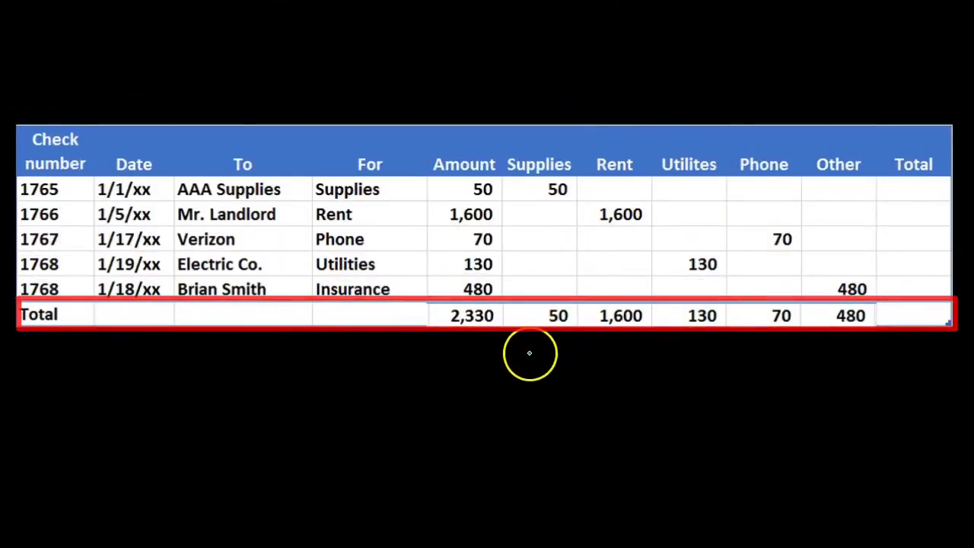
Enter checks 1767 and 1768 in Phone, Utilities and Other so totals reach 2,330.
click(464, 315)
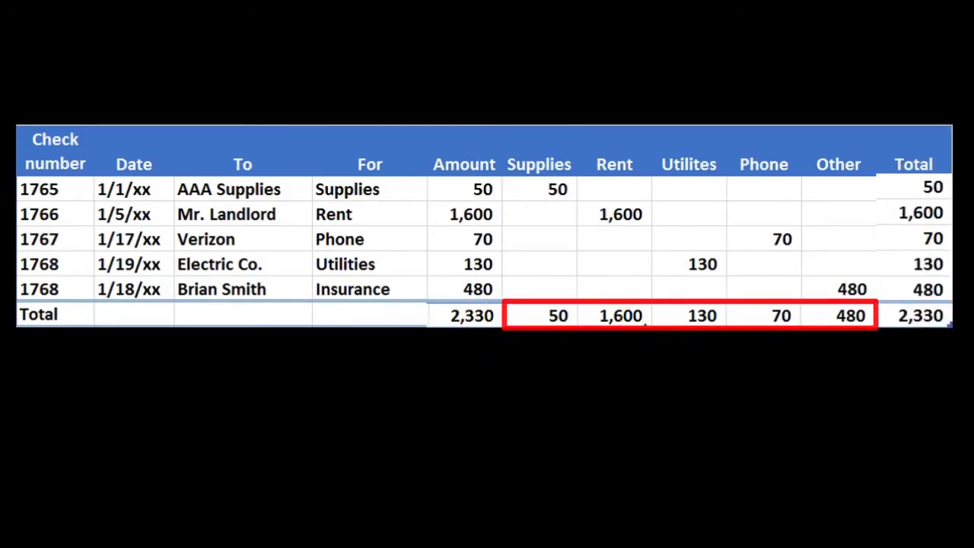
click(466, 315)
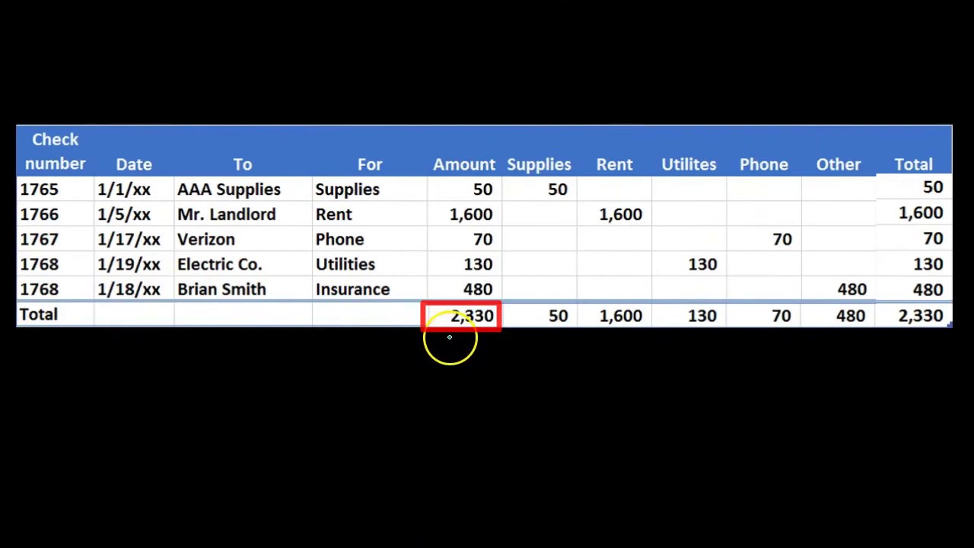